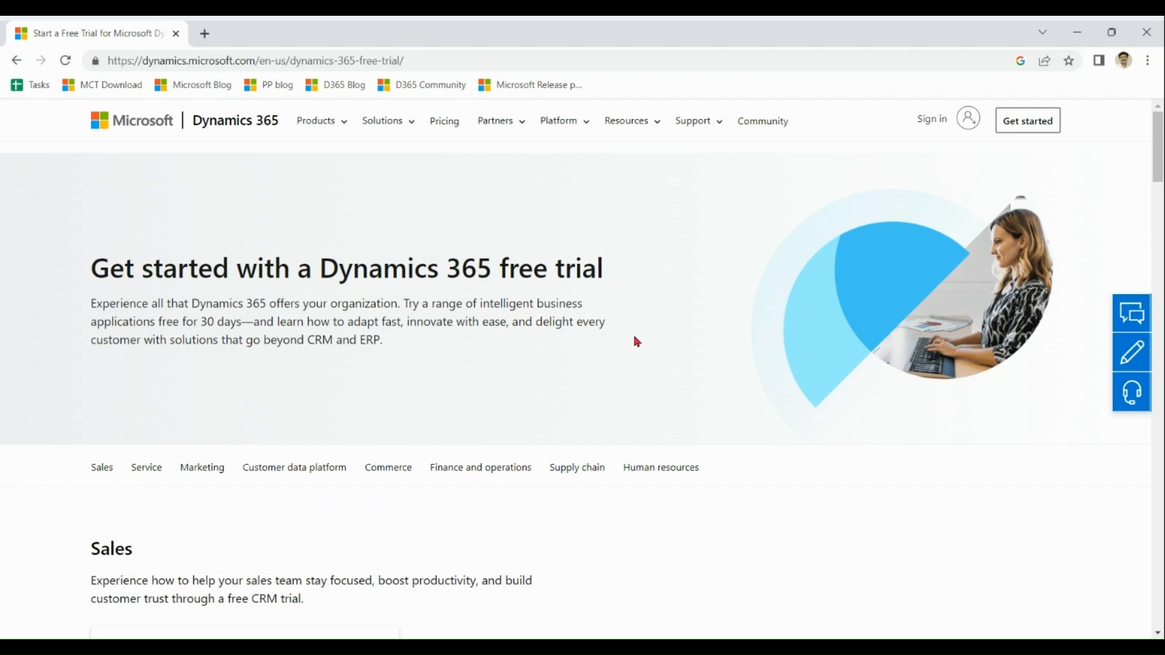
Scroll to Dynamics 365 Sales and open its free trial signup
scroll(down, 3)
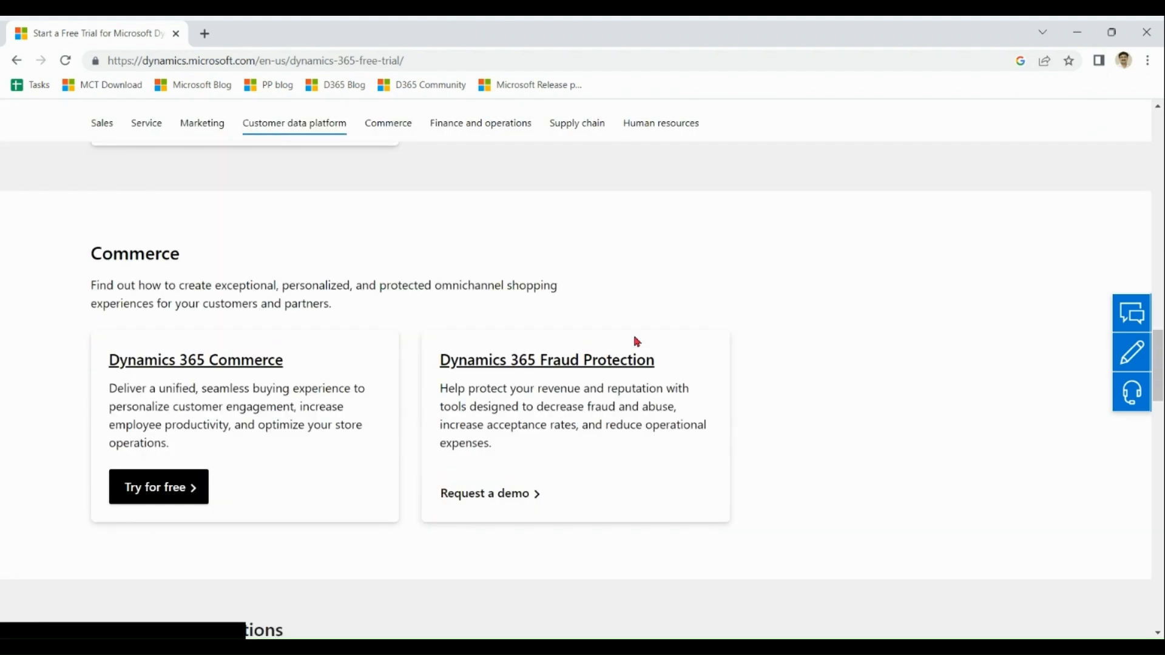
scroll(down, 3)
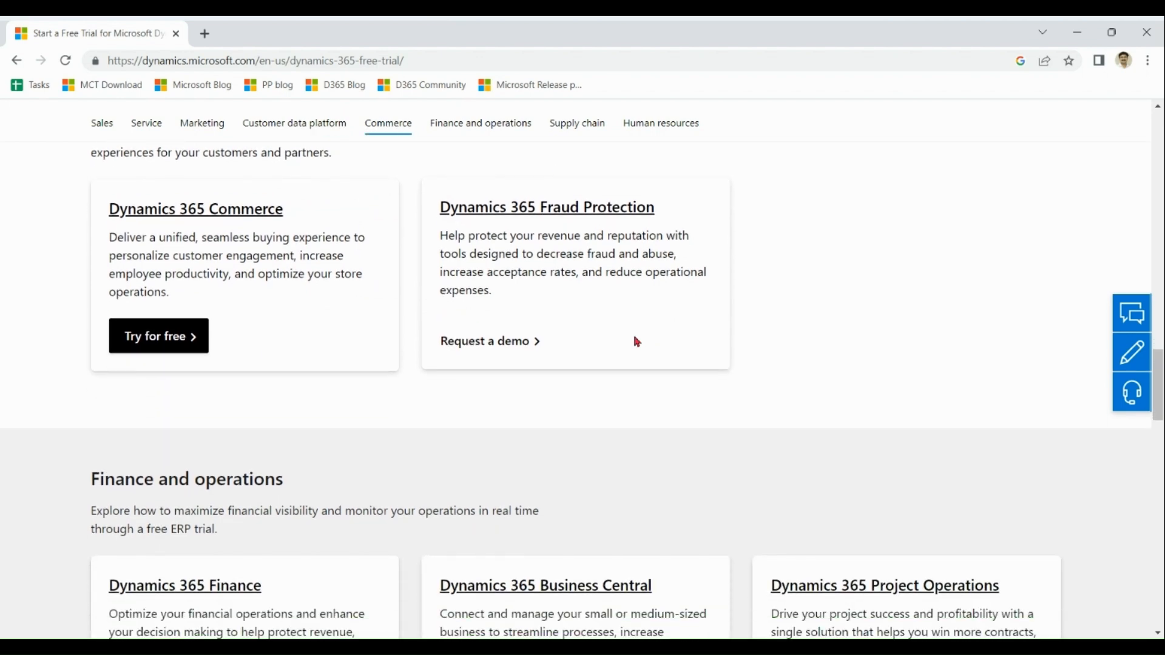
scroll(down, 3)
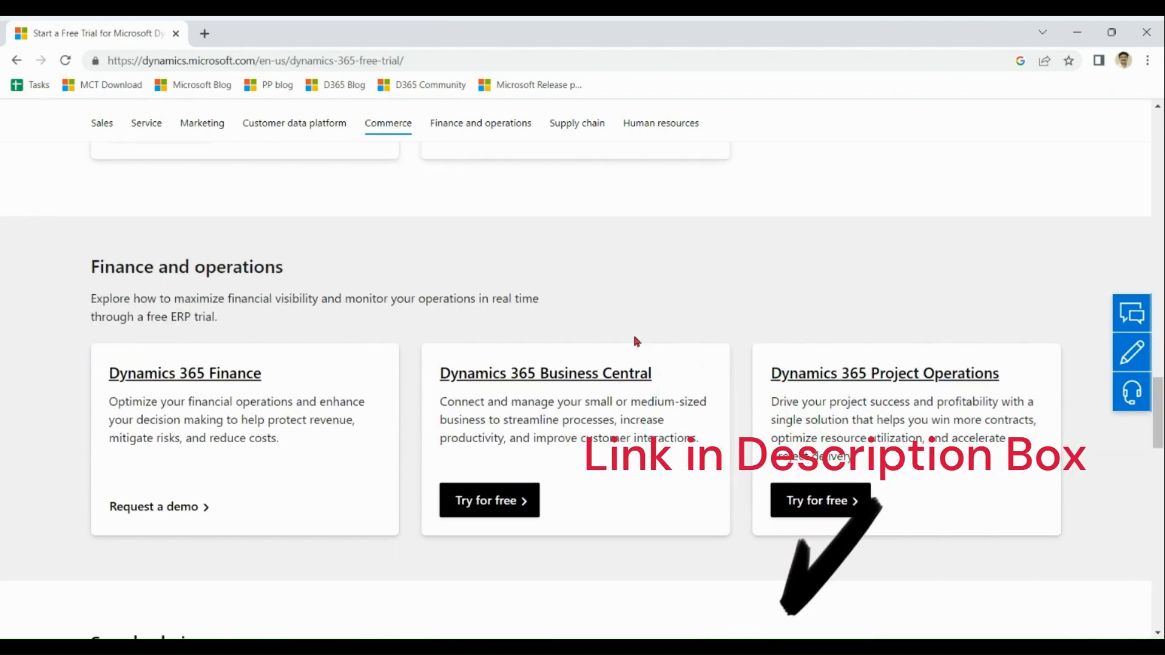
scroll(down, 3)
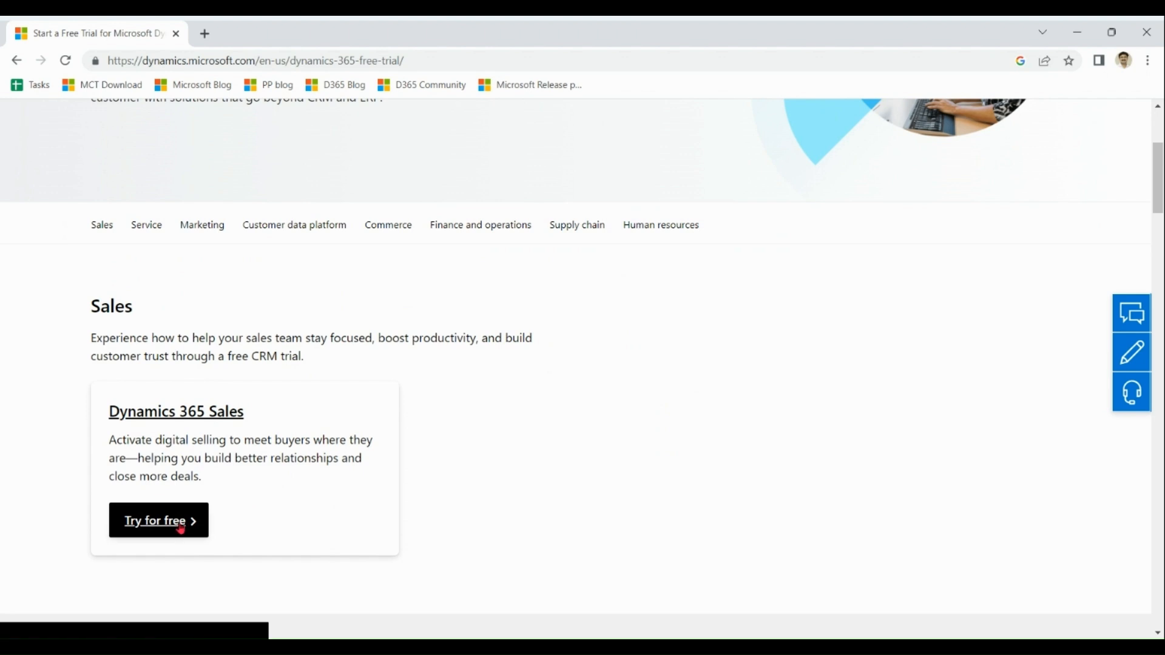
click(158, 520)
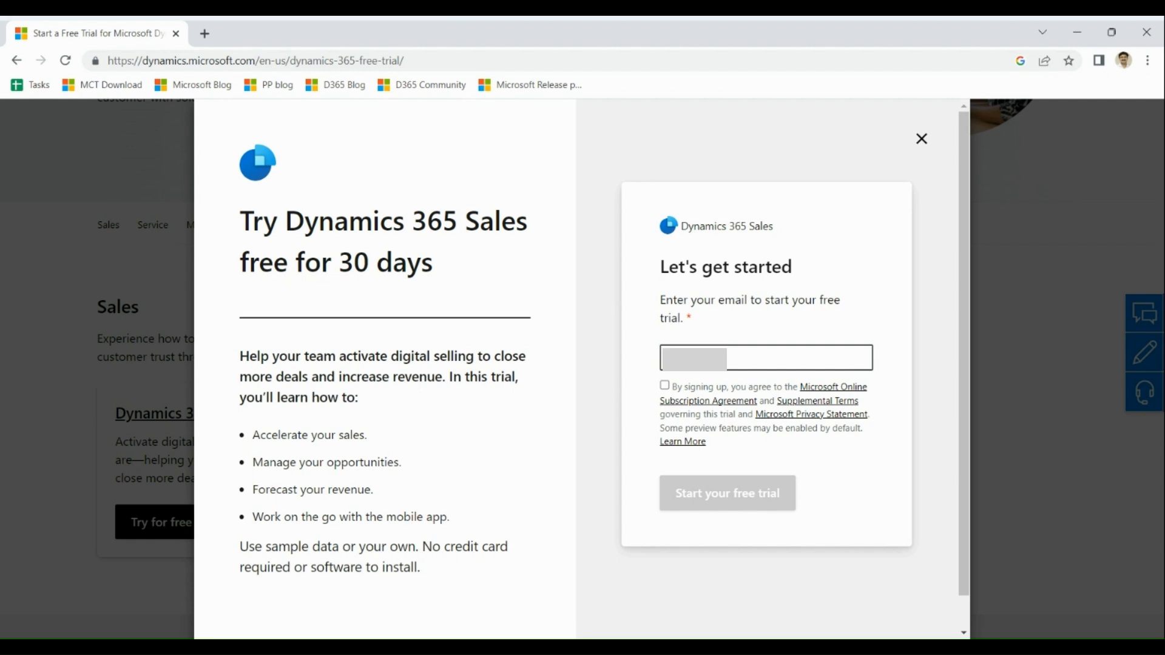
Enter the Gmail address, accept the trial terms and start the free trial
text(@gma)
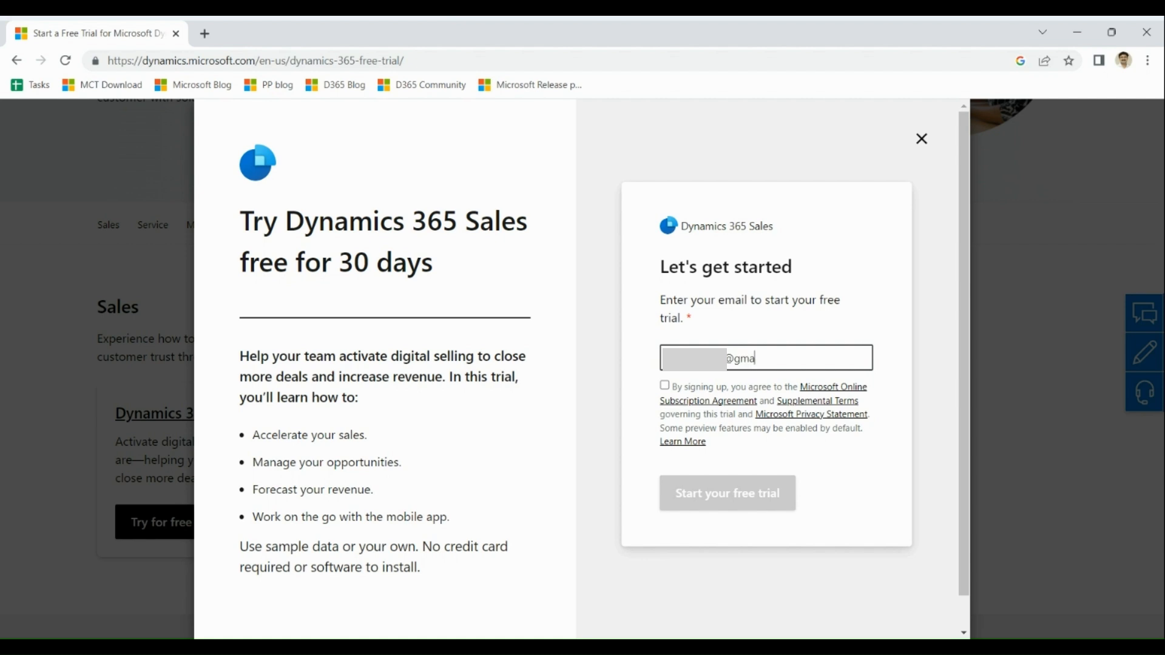
text(il.com)
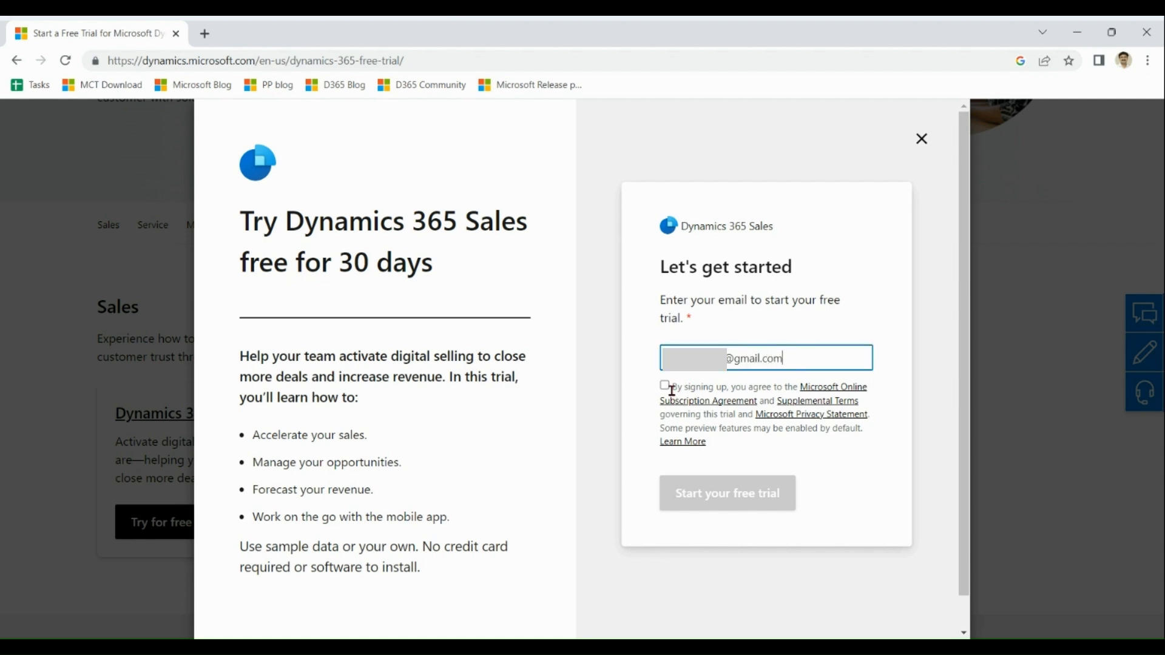
click(664, 384)
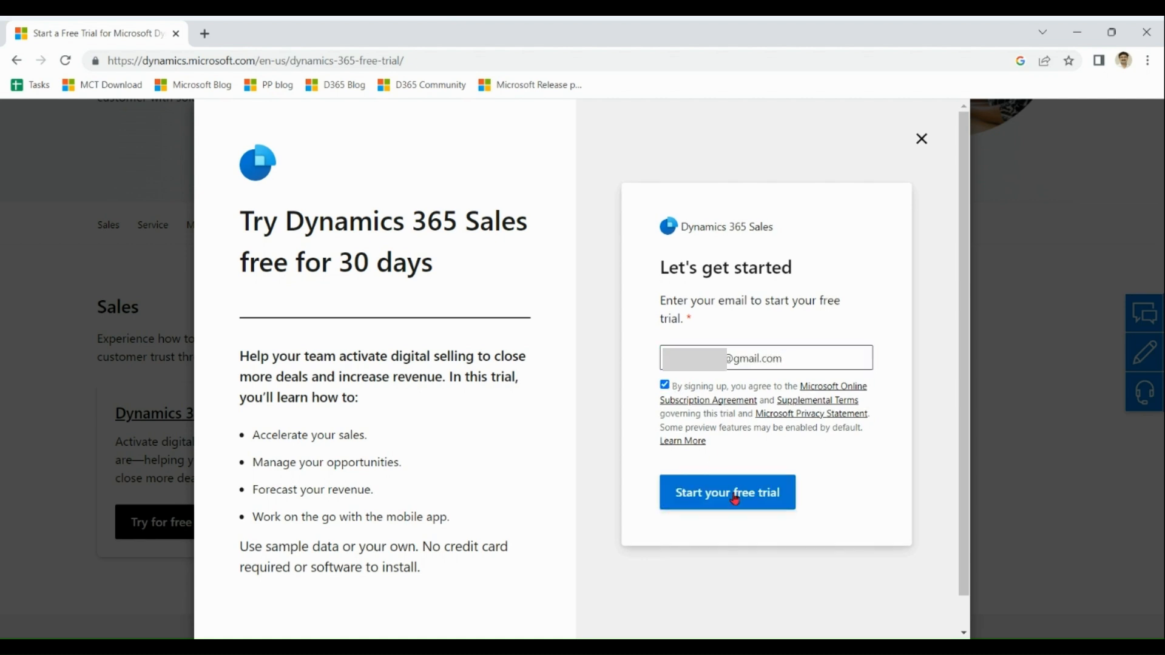
click(726, 492)
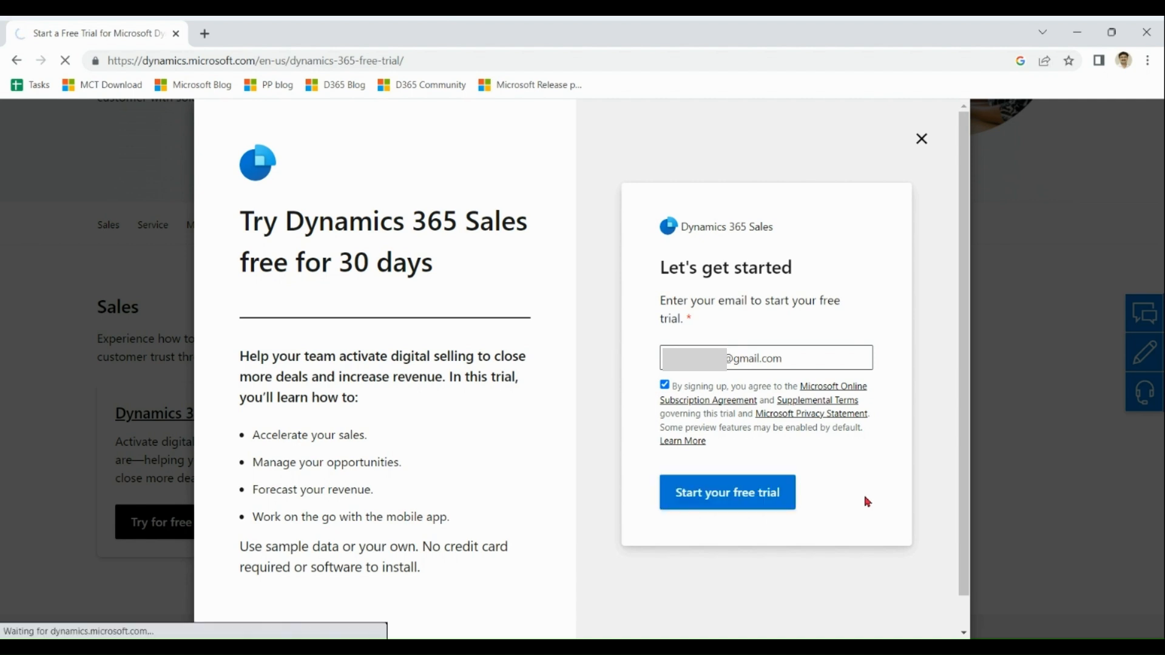
click(727, 492)
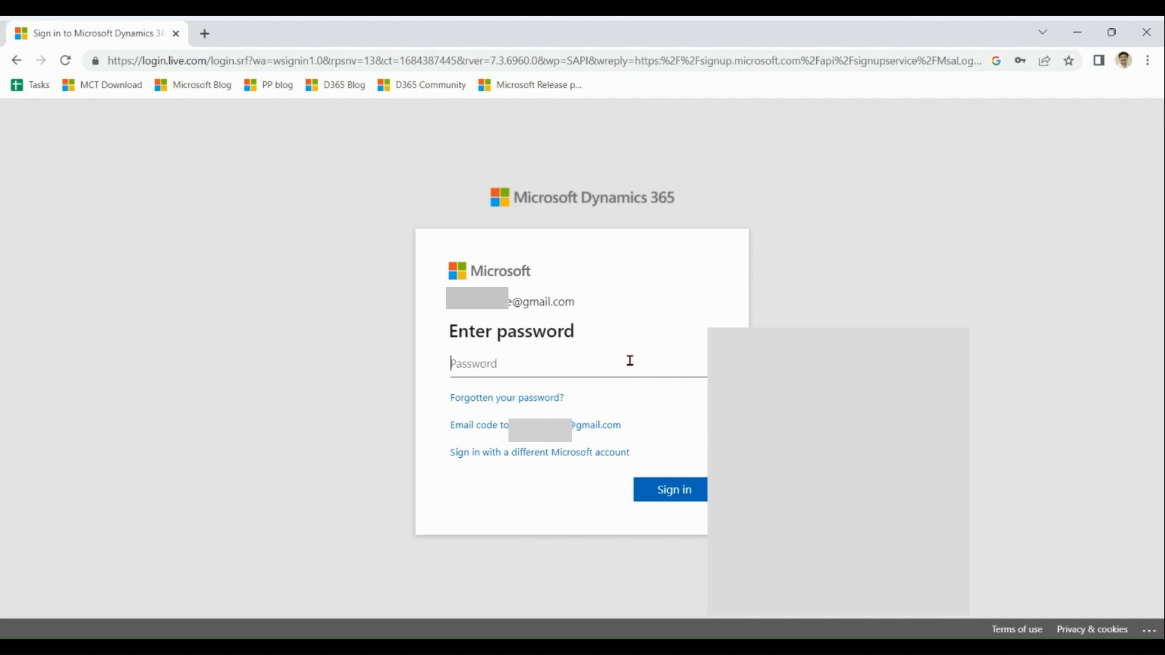
Enter the account password, sign in, and choose Yes to stay signed in
text(••••)
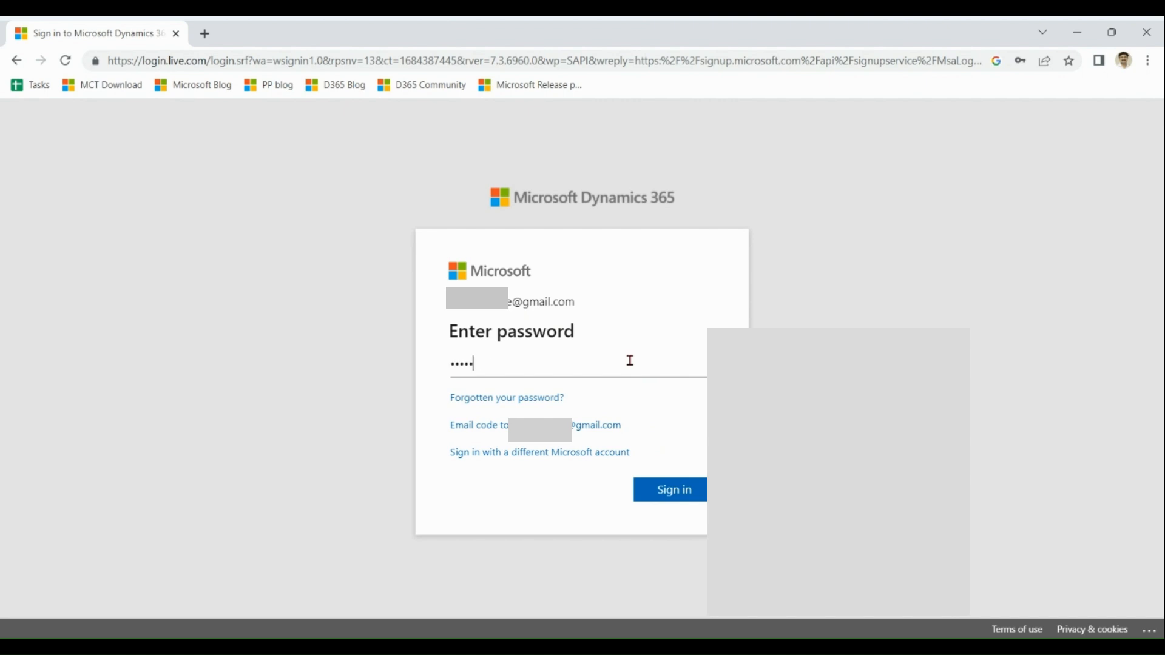
key(backspace)
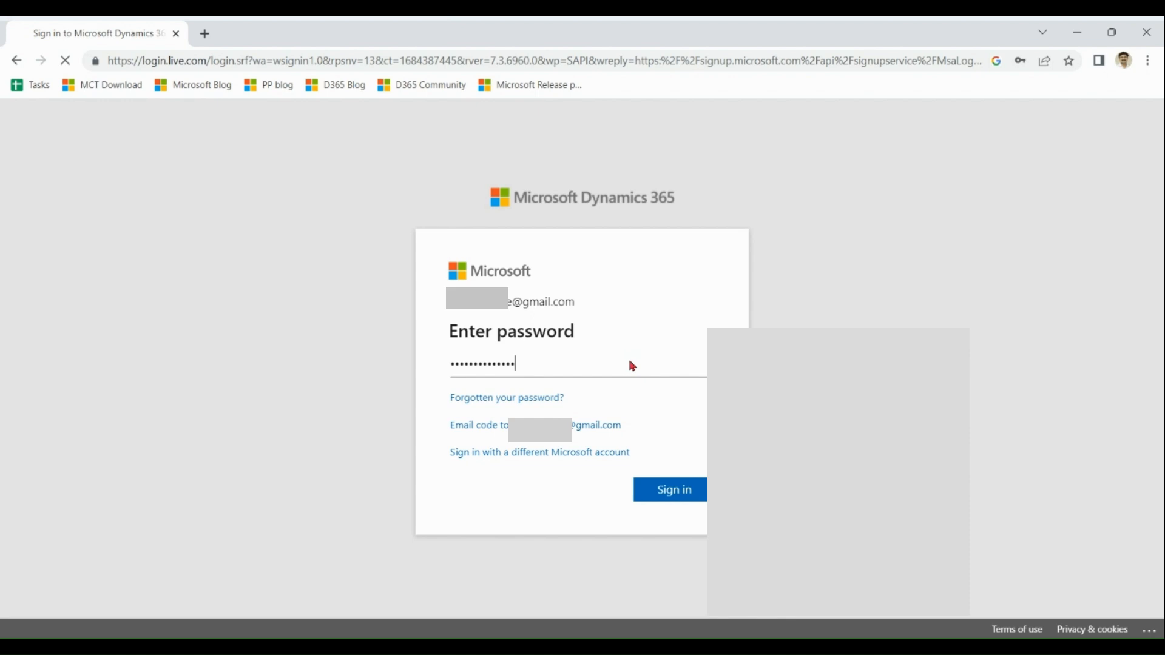
click(669, 490)
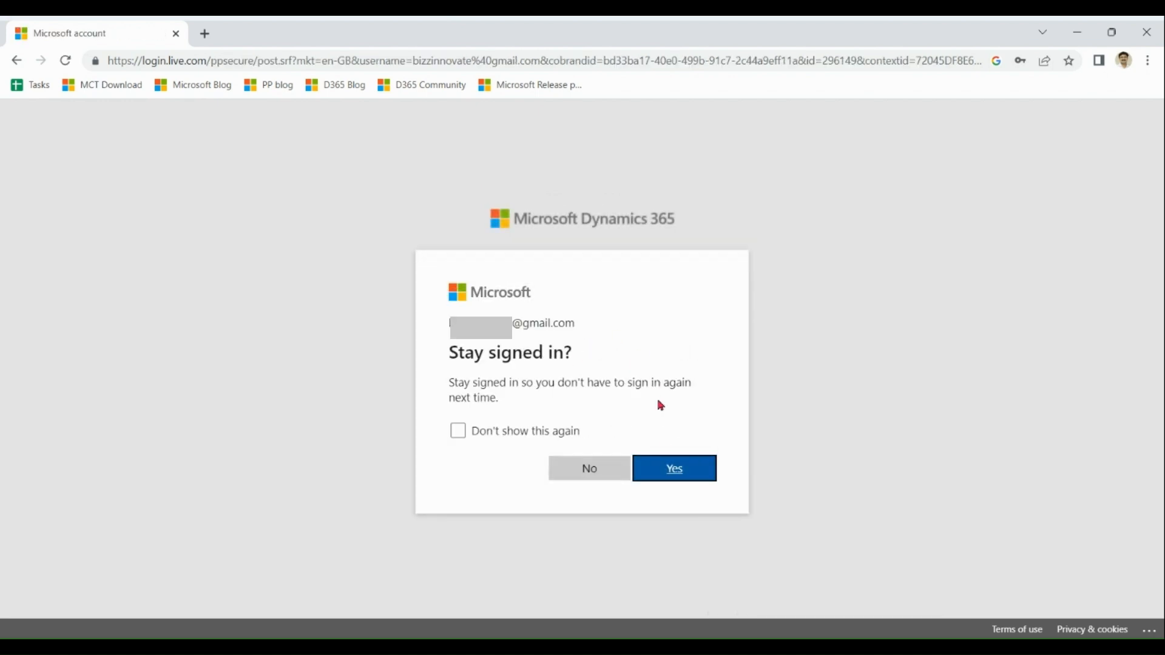
click(672, 467)
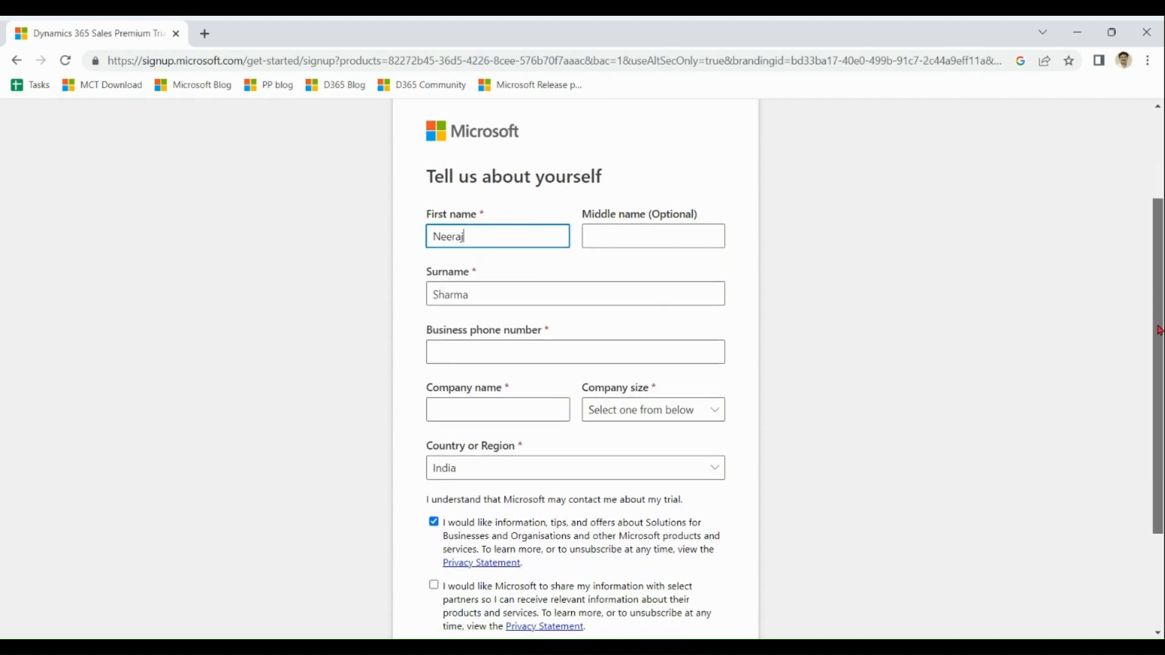
Enter company name ABCD and set the company size to 2-4 people
scroll(down, 3)
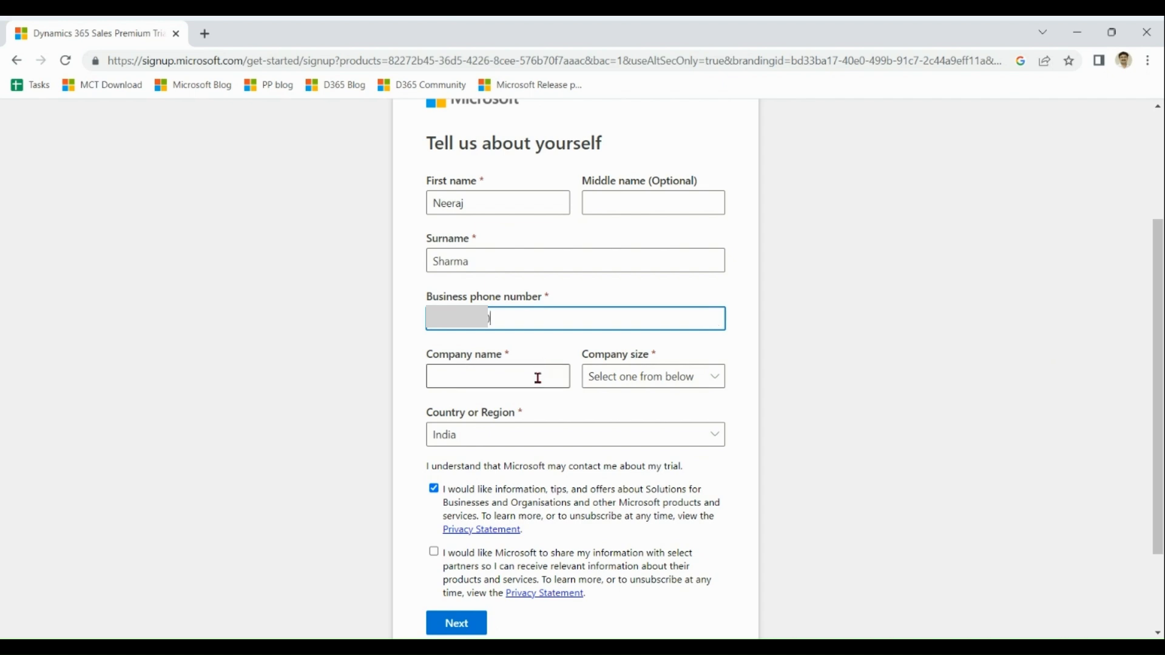
click(496, 377)
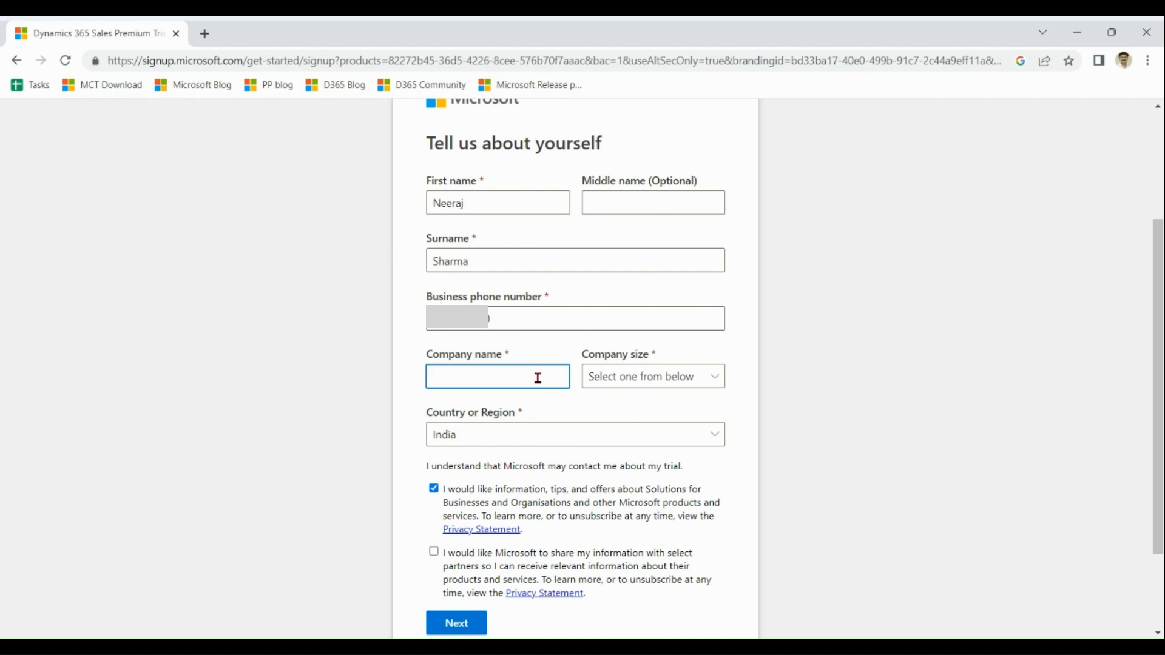
text(ABCD)
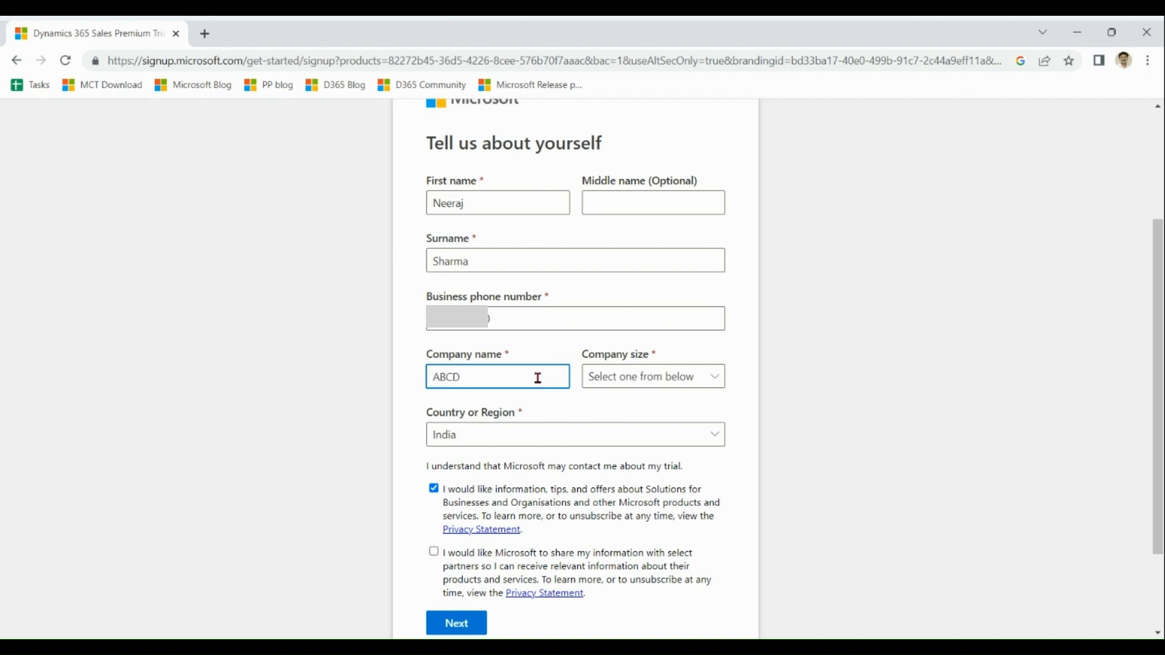
click(652, 376)
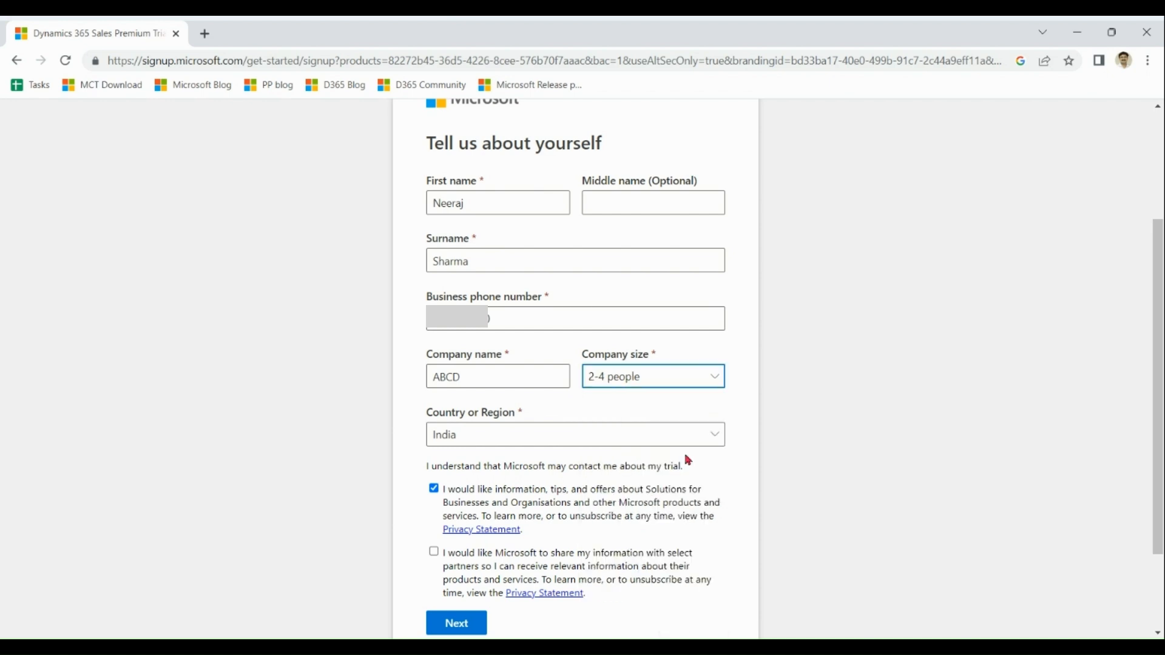
scroll(down, 3)
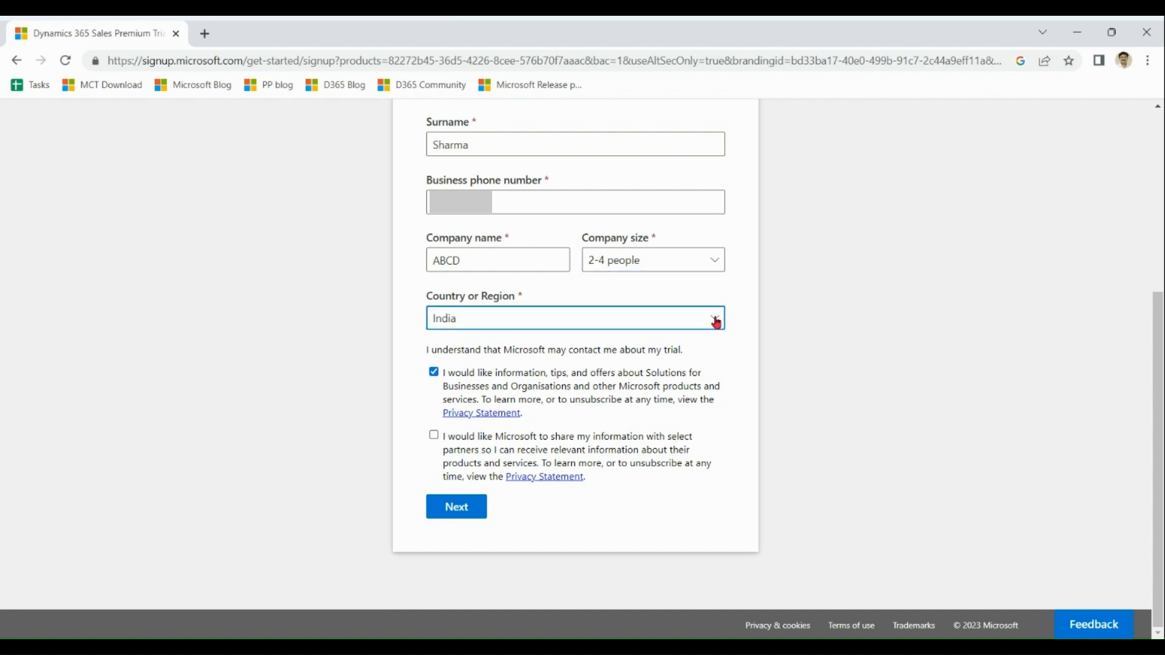
Choose United States as the country or region and submit the signup details
click(711, 318)
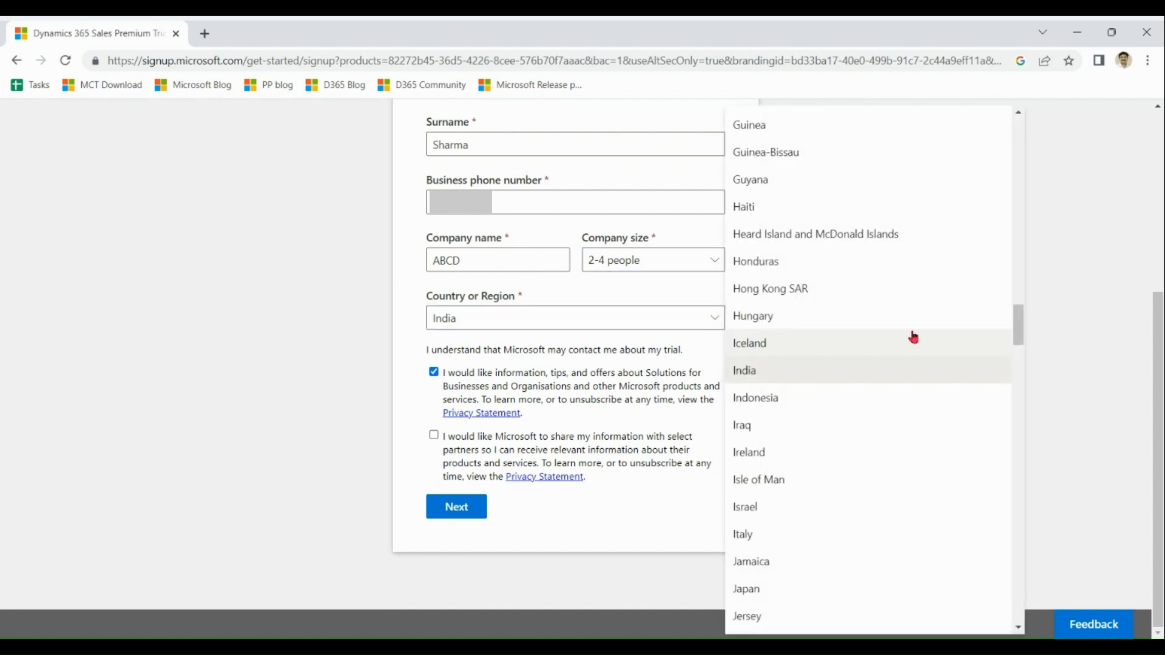
scroll(down, 3)
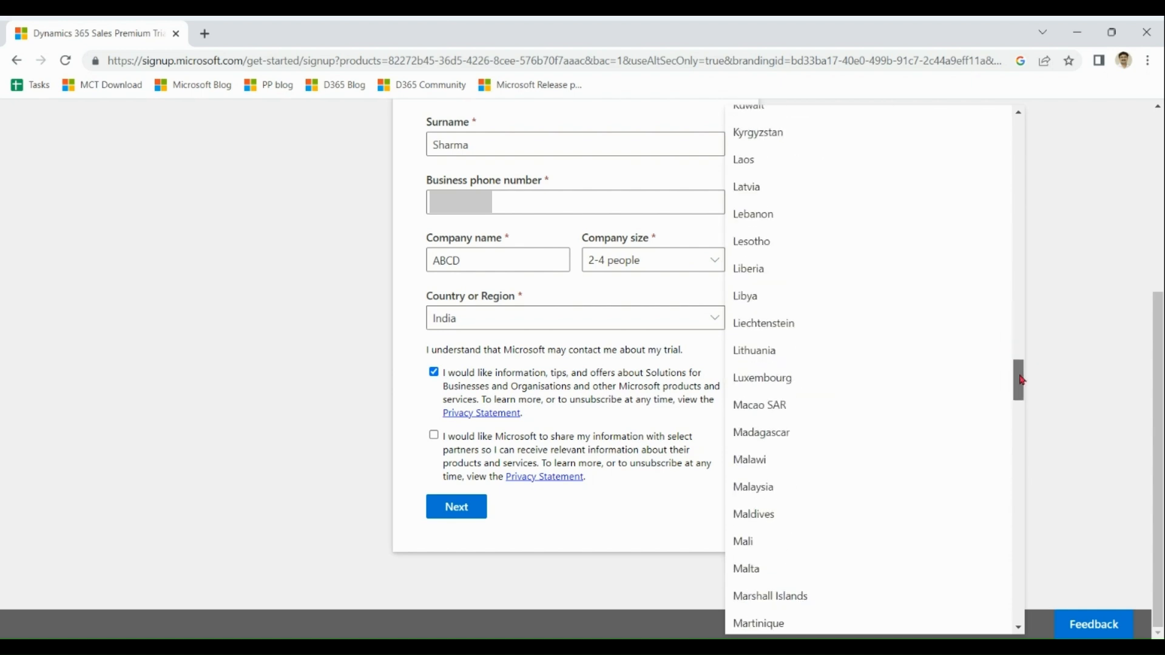
scroll(down, 3)
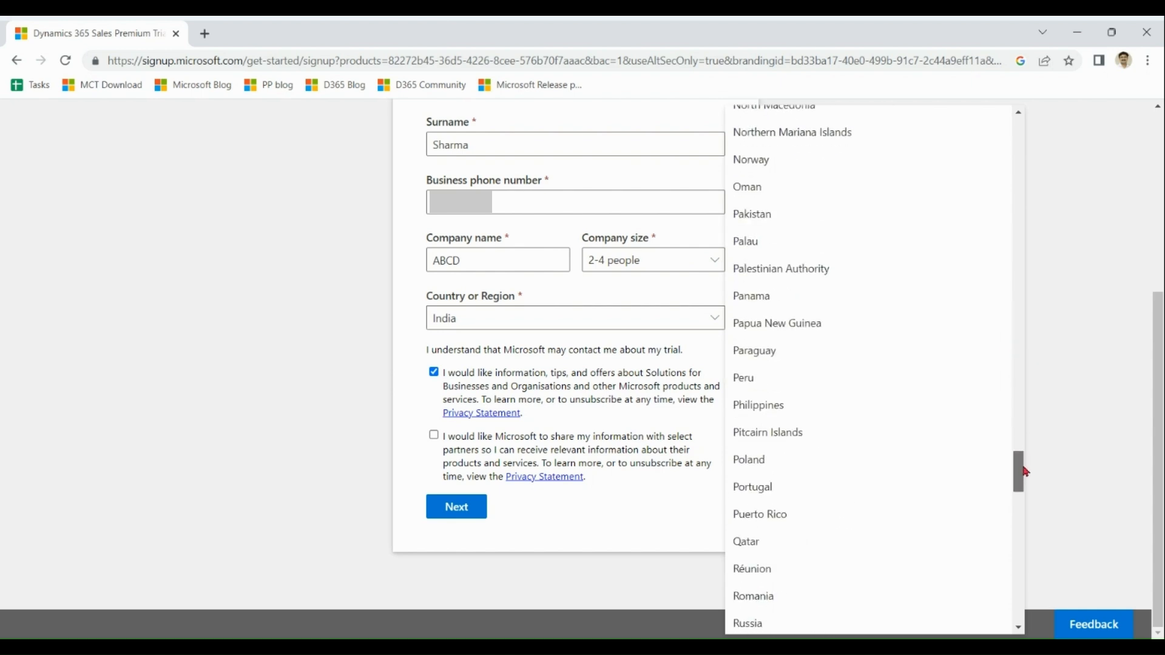
scroll(down, 3)
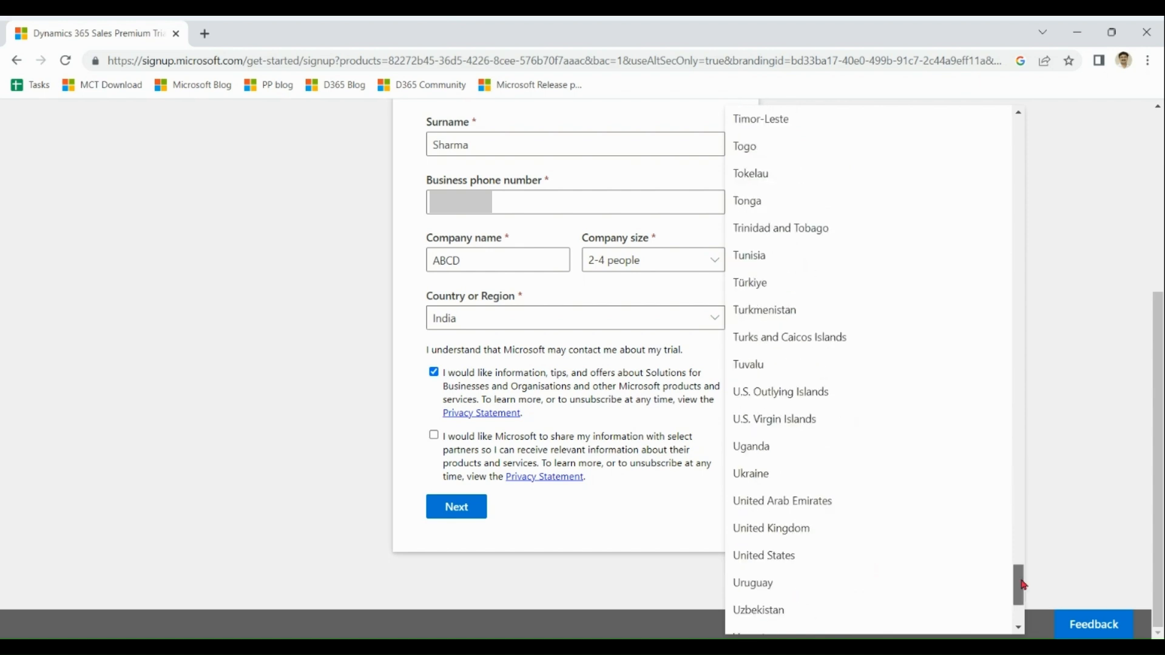
click(763, 555)
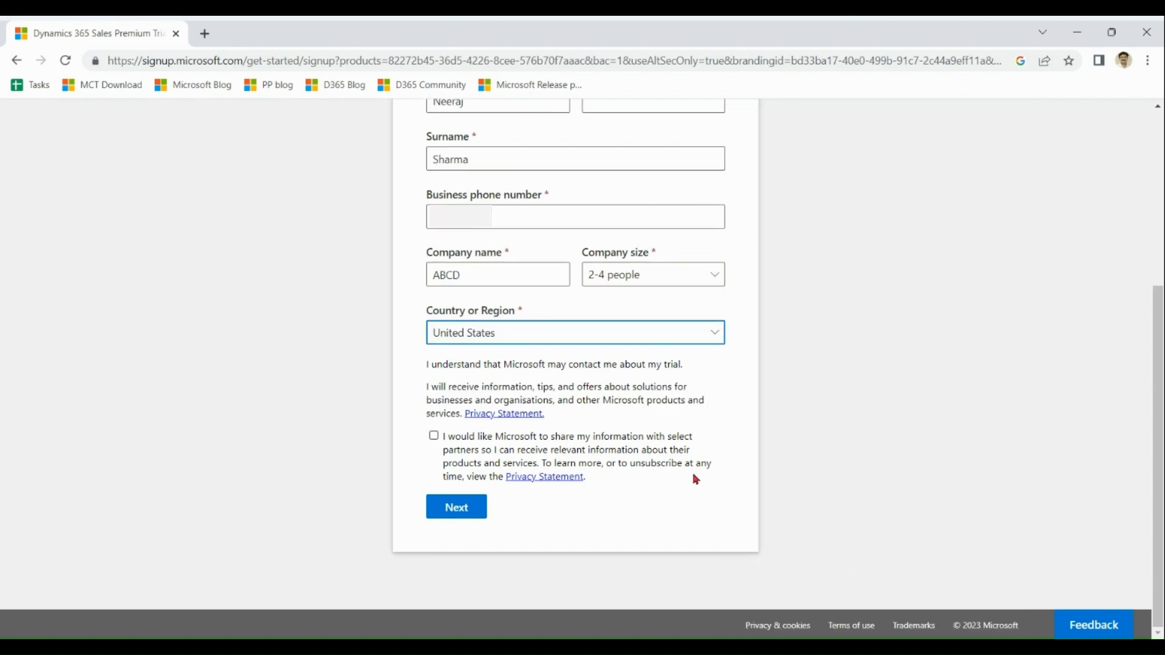
click(455, 506)
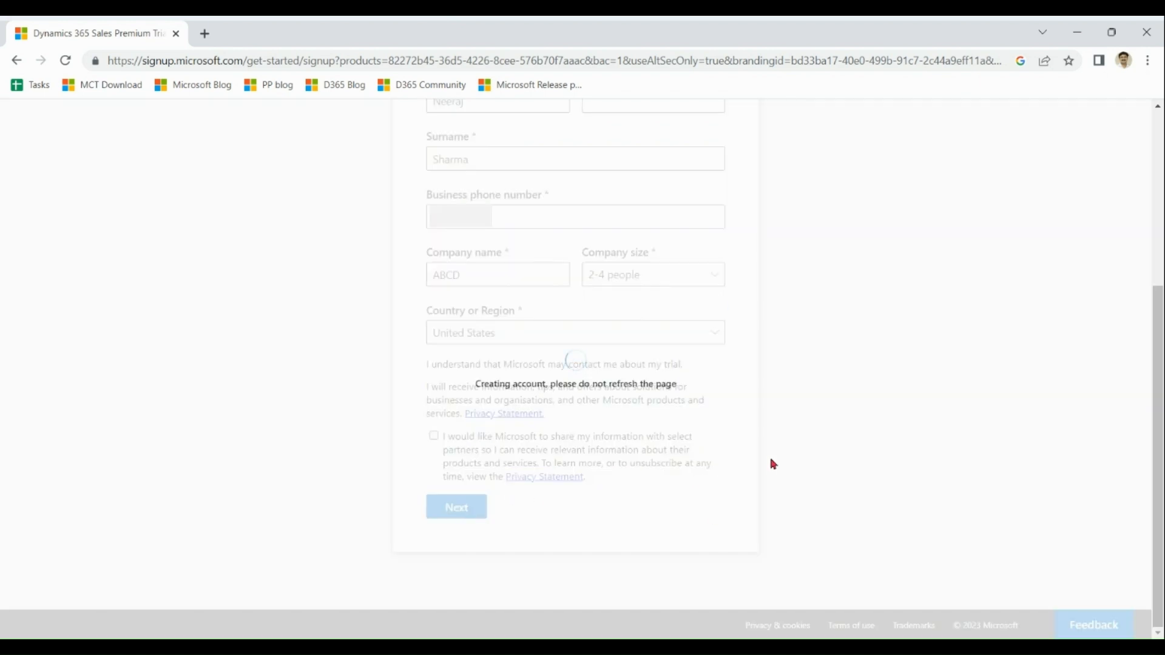
click(456, 507)
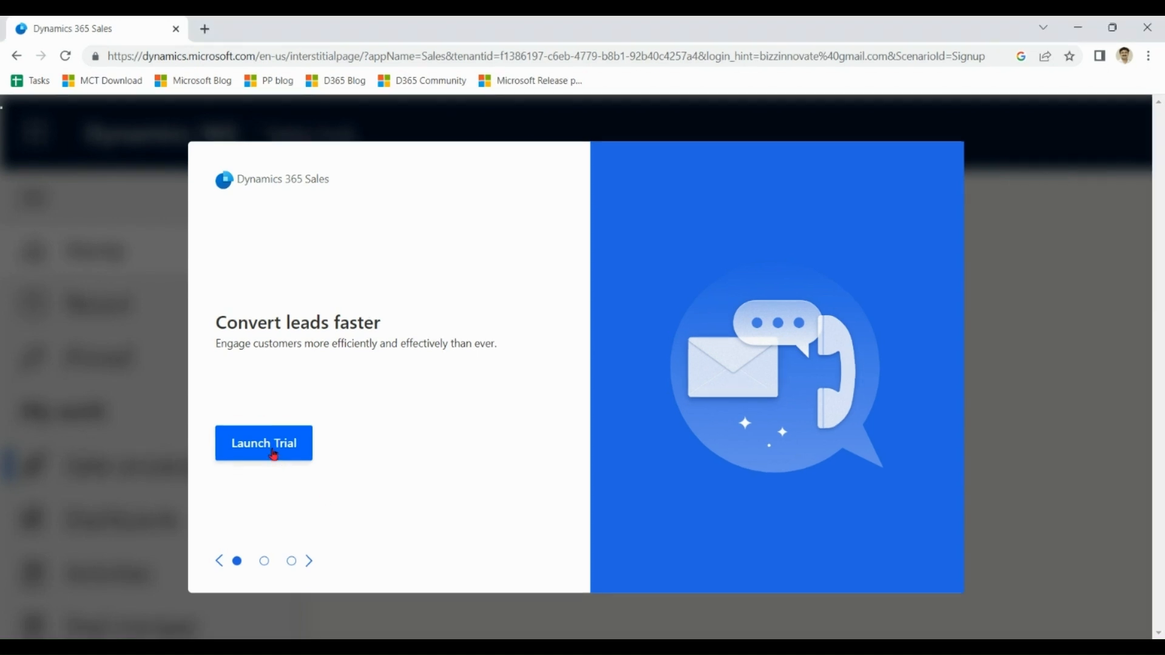
Launch the Sales trial and dismiss the dashboard introduction tour
click(262, 443)
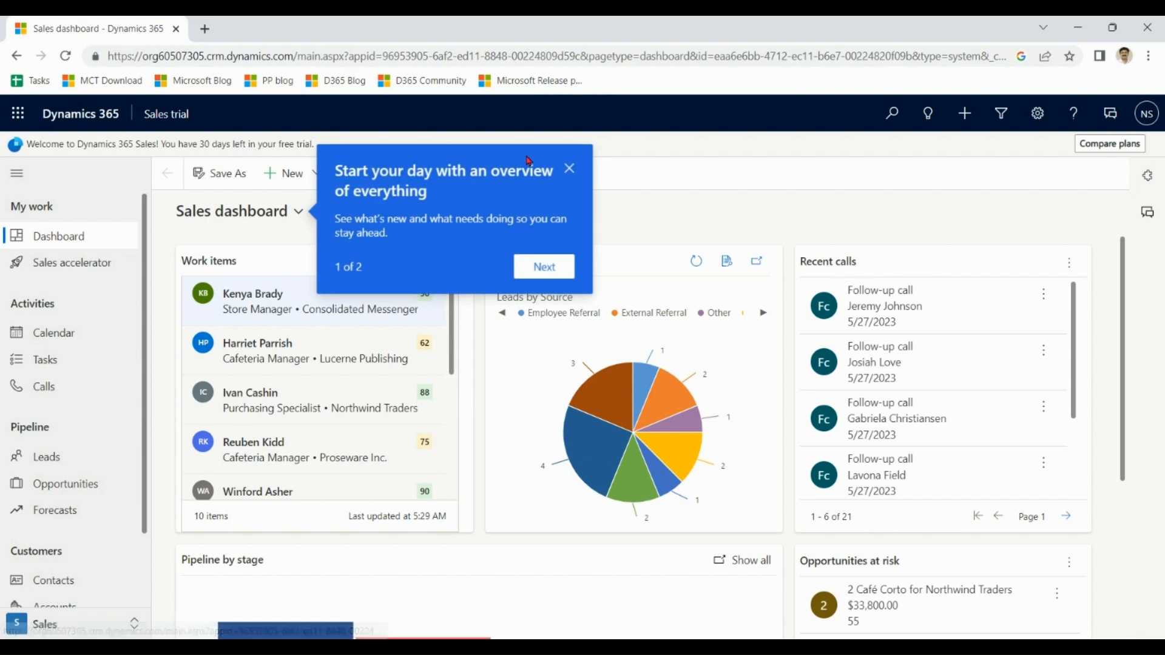
click(1144, 113)
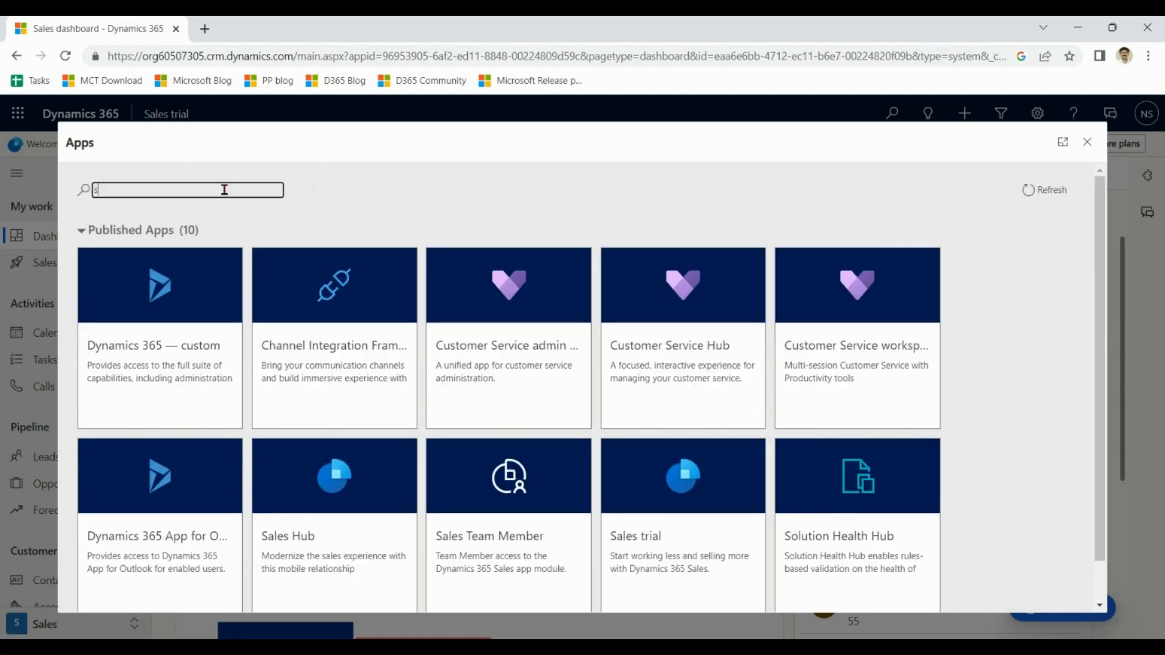
Search apps for 'sales', open Sales Hub and view Sales accelerator
text(ales)
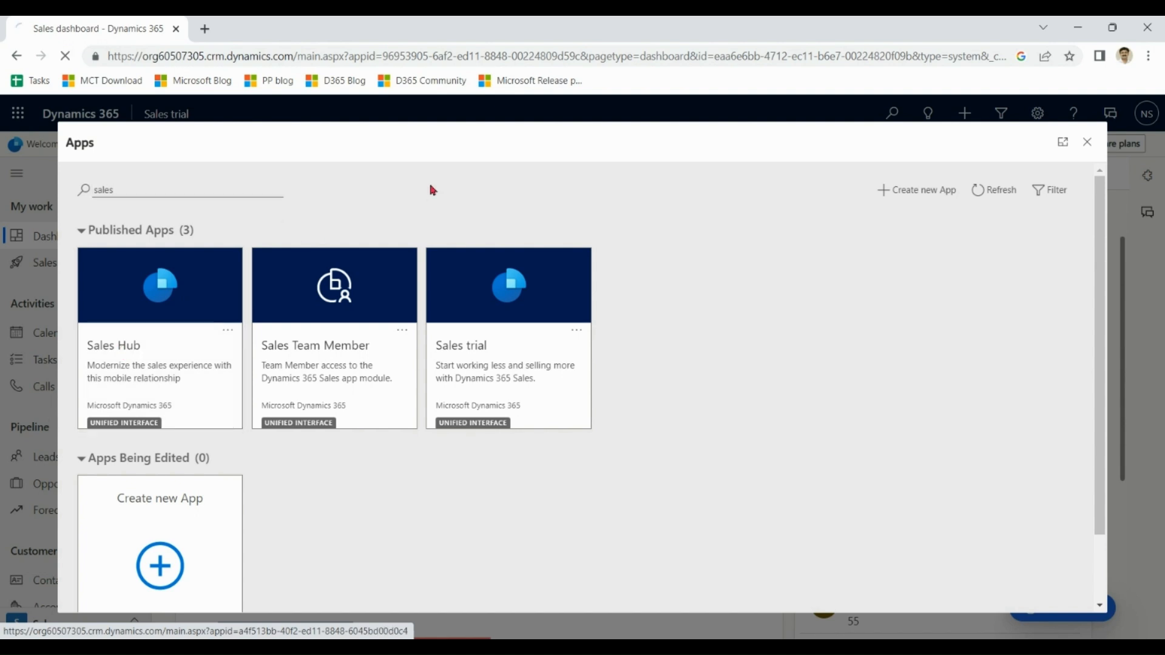
mouse_move(510, 196)
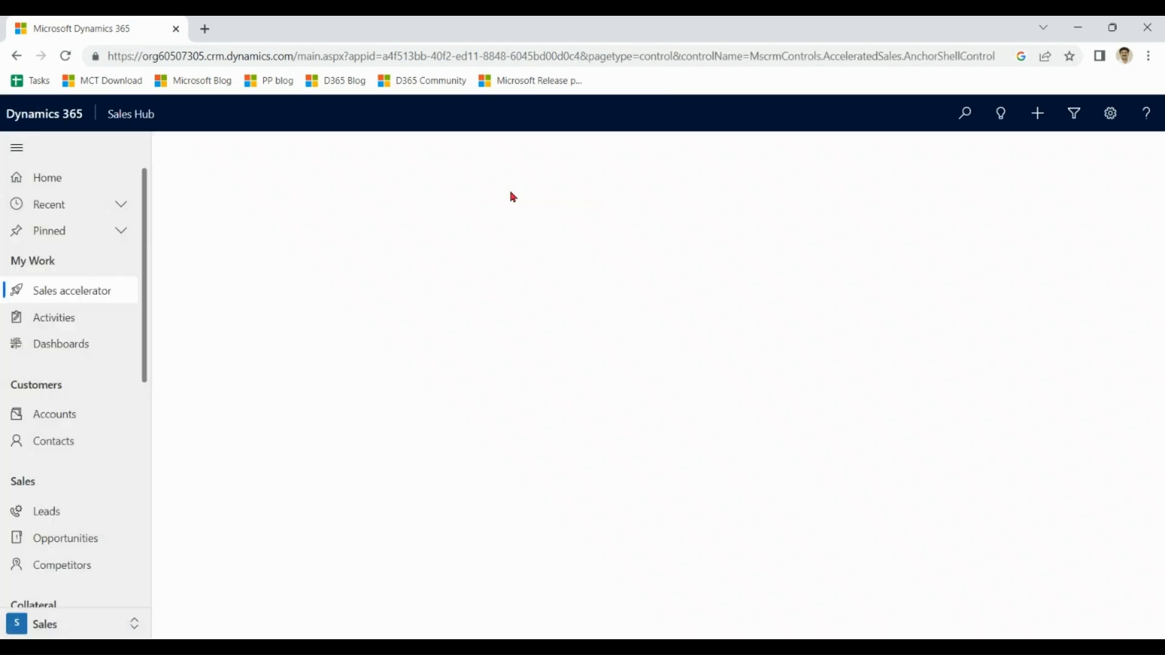
click(72, 290)
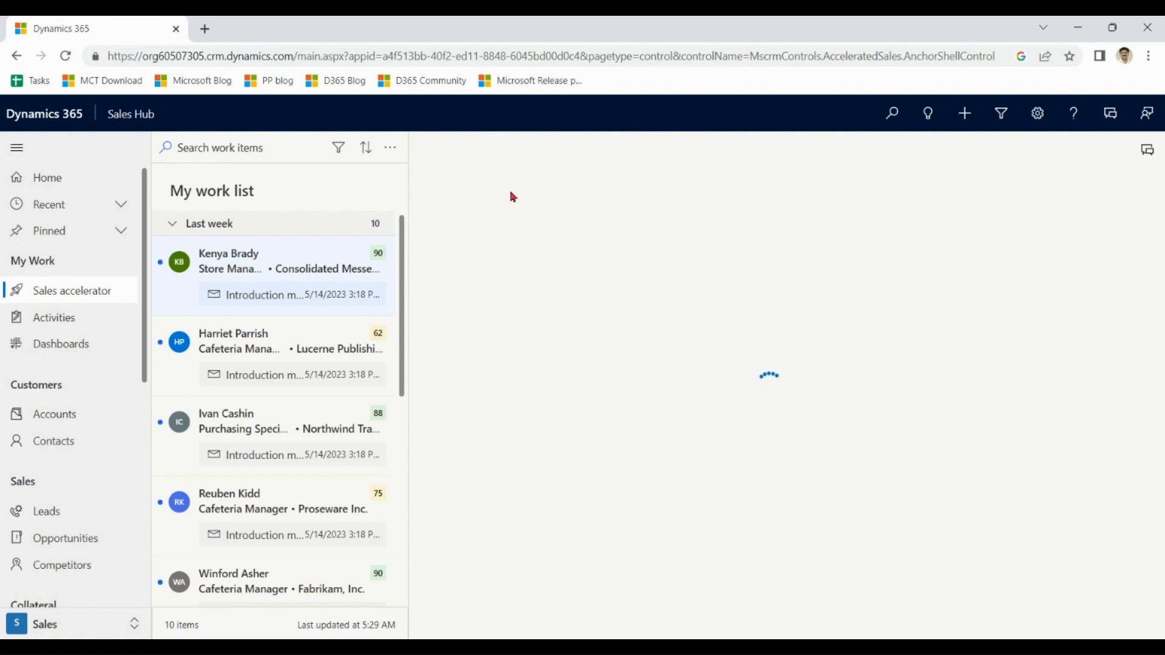
click(229, 261)
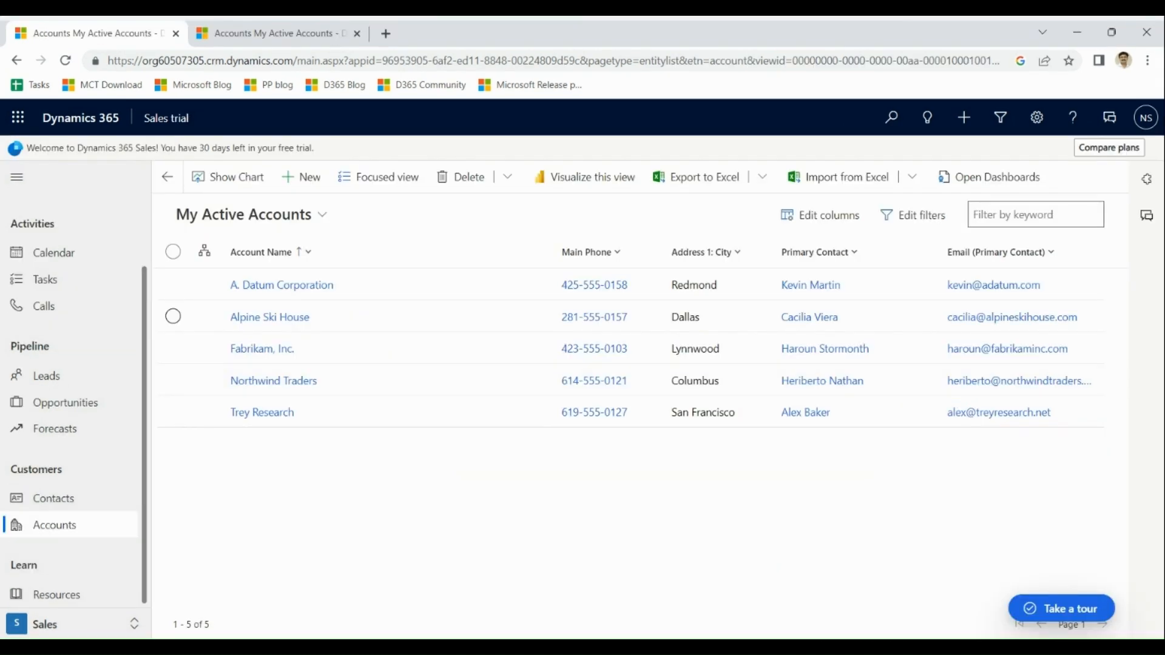
mouse_move(788, 487)
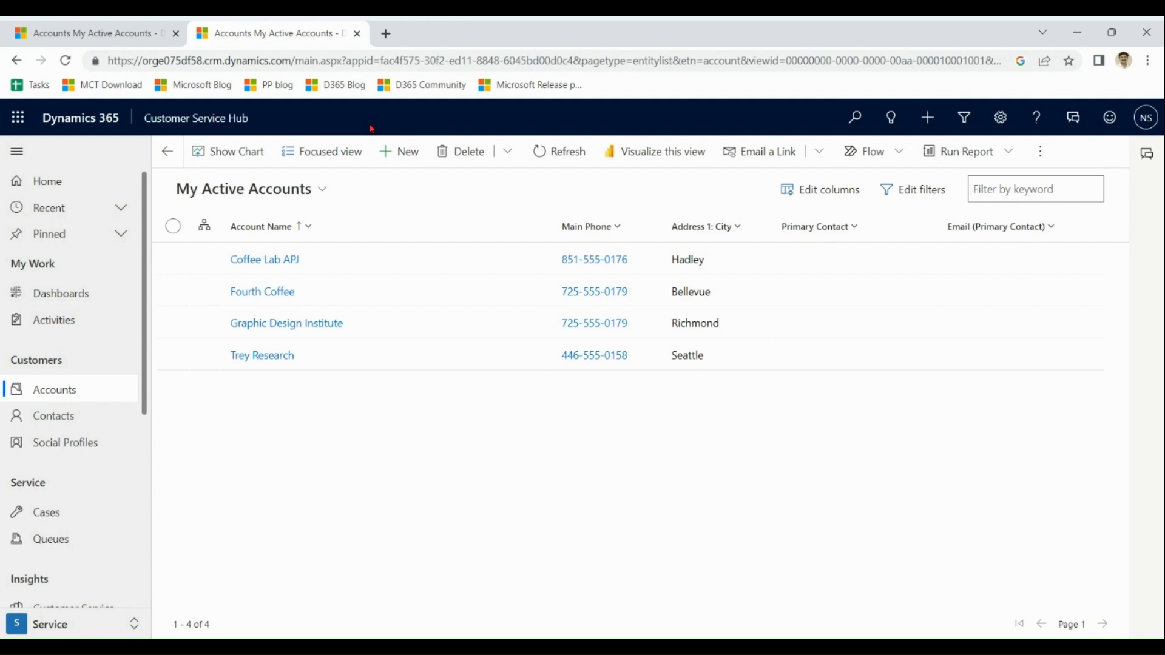
mouse_move(315, 119)
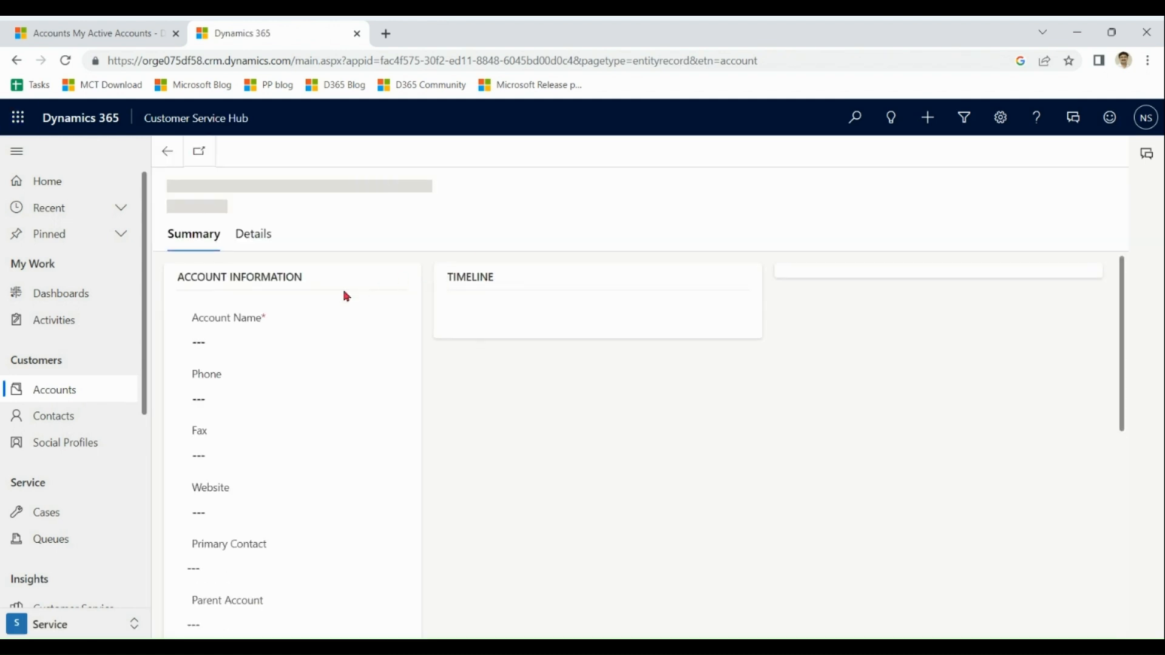
Enter 'ABCD corp' as the new account name and Save & Close
text(A)
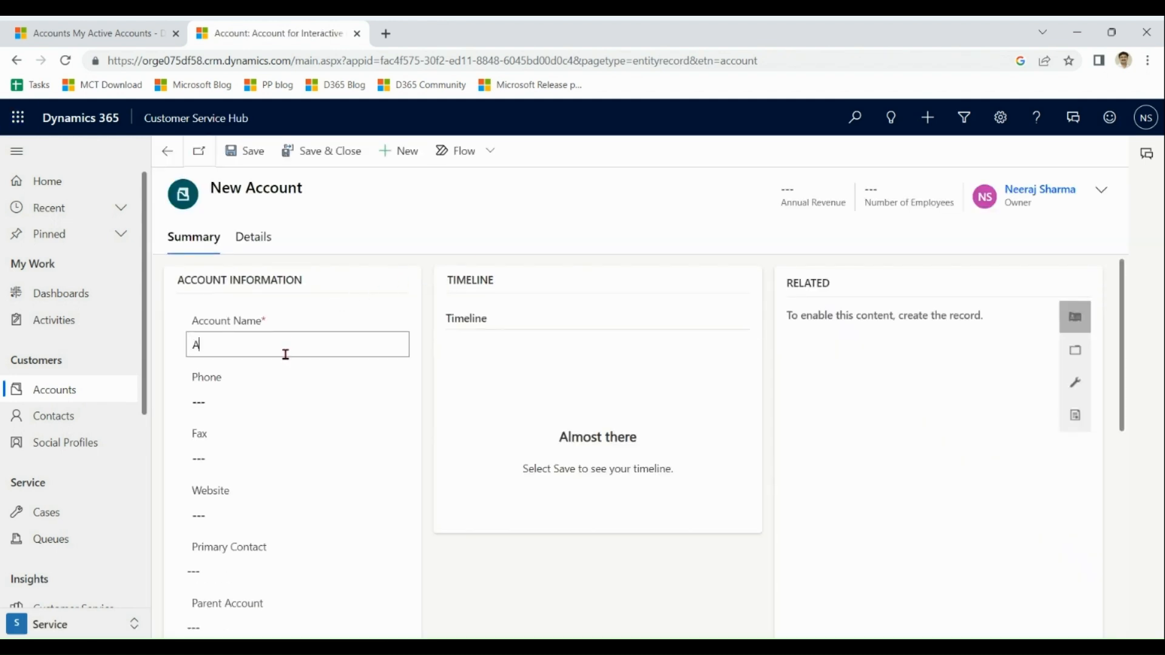
text(BCD corp)
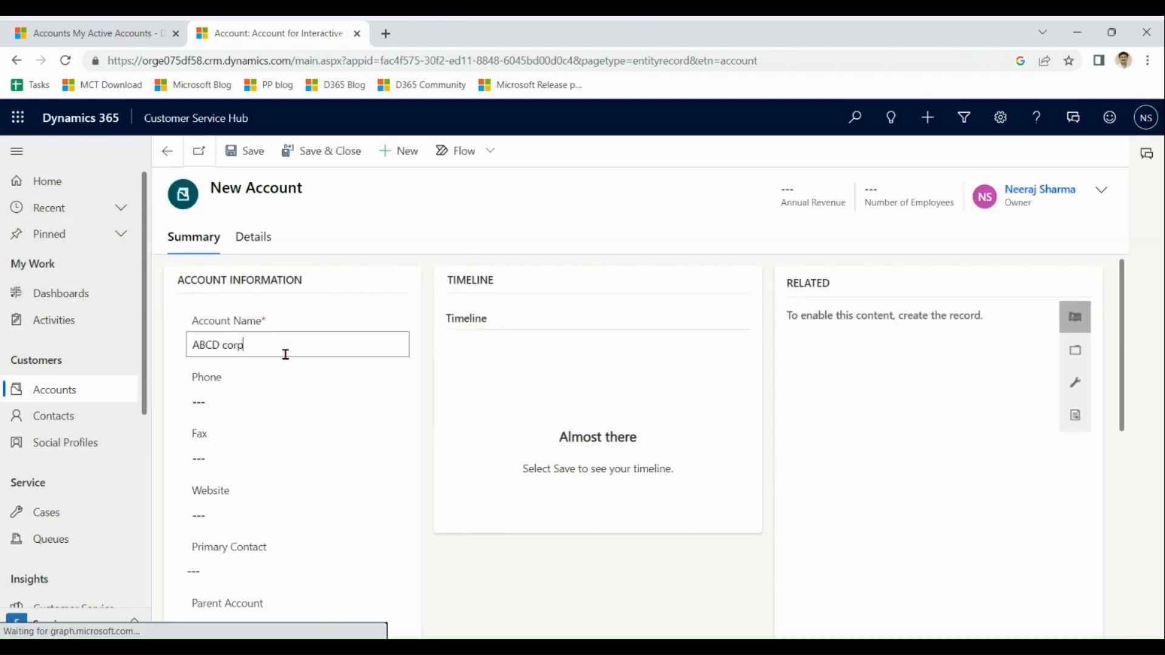
click(251, 151)
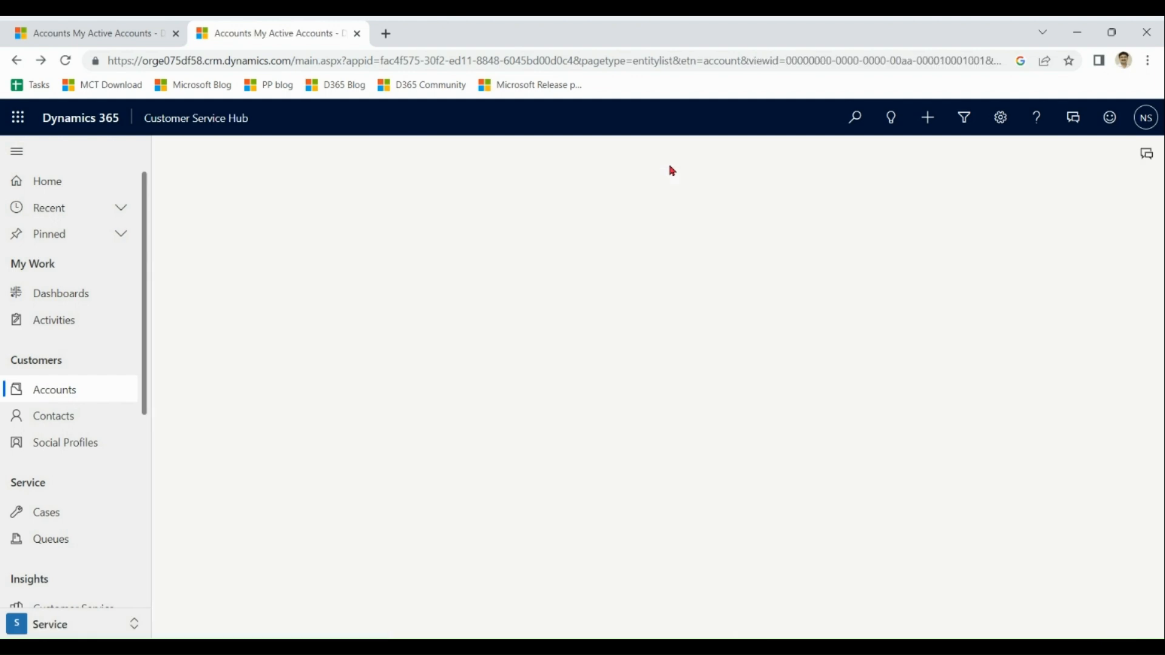
Refresh the Sales trial's Accounts list, then return to Customer Service Hub's accounts
click(89, 32)
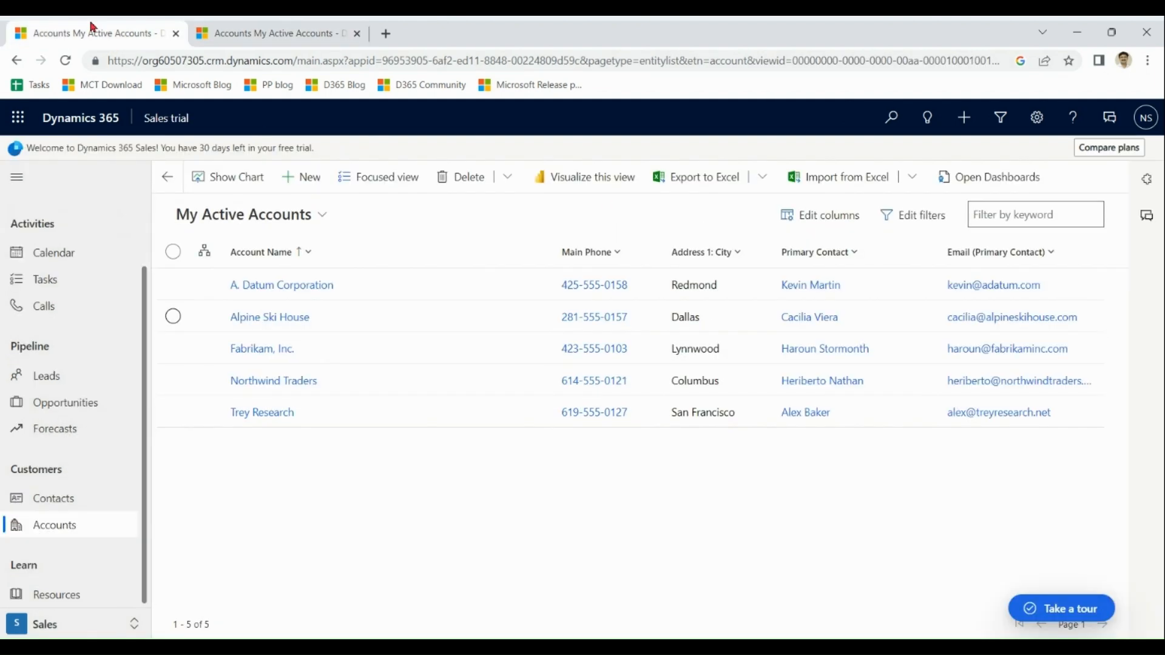
click(54, 524)
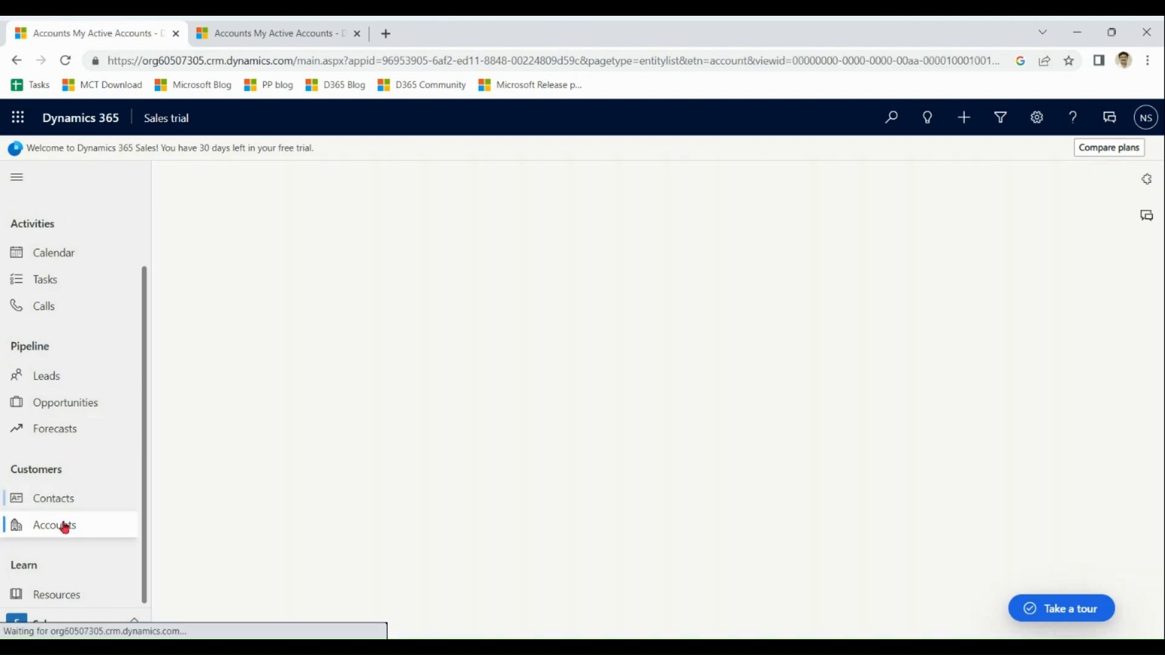
click(53, 525)
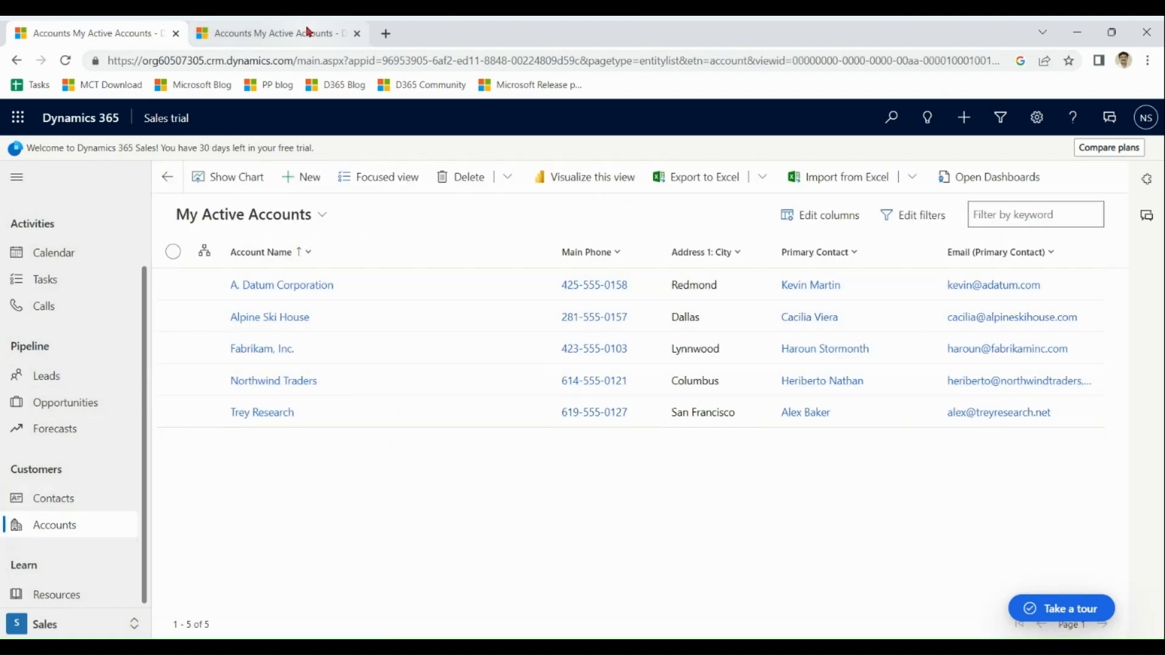
click(274, 32)
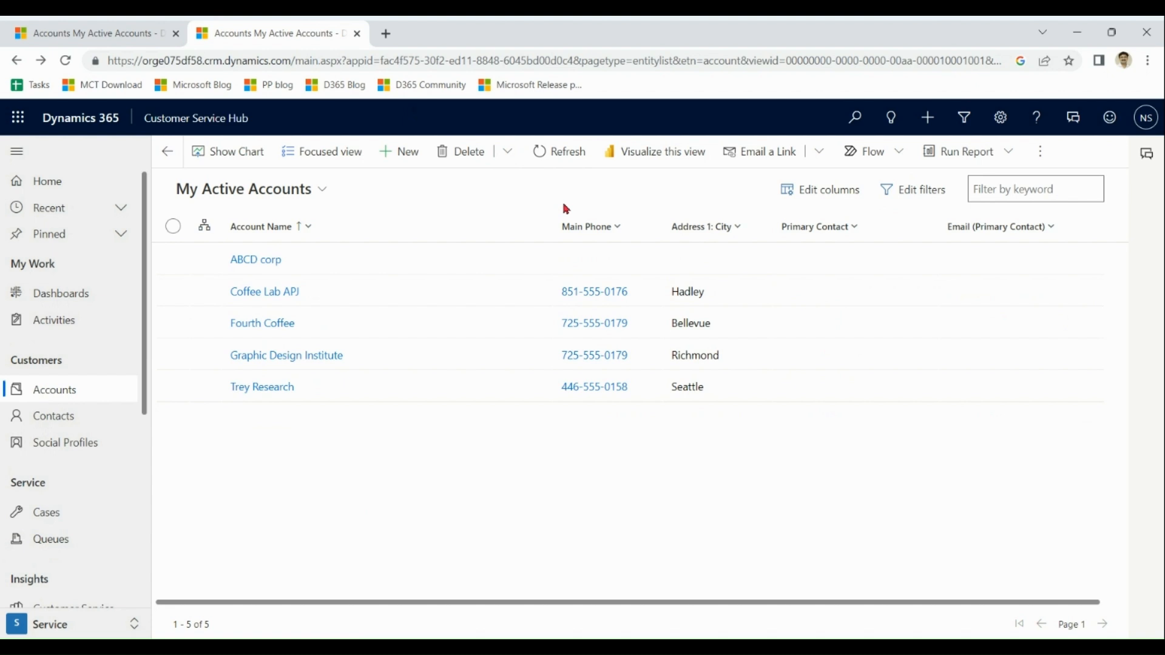